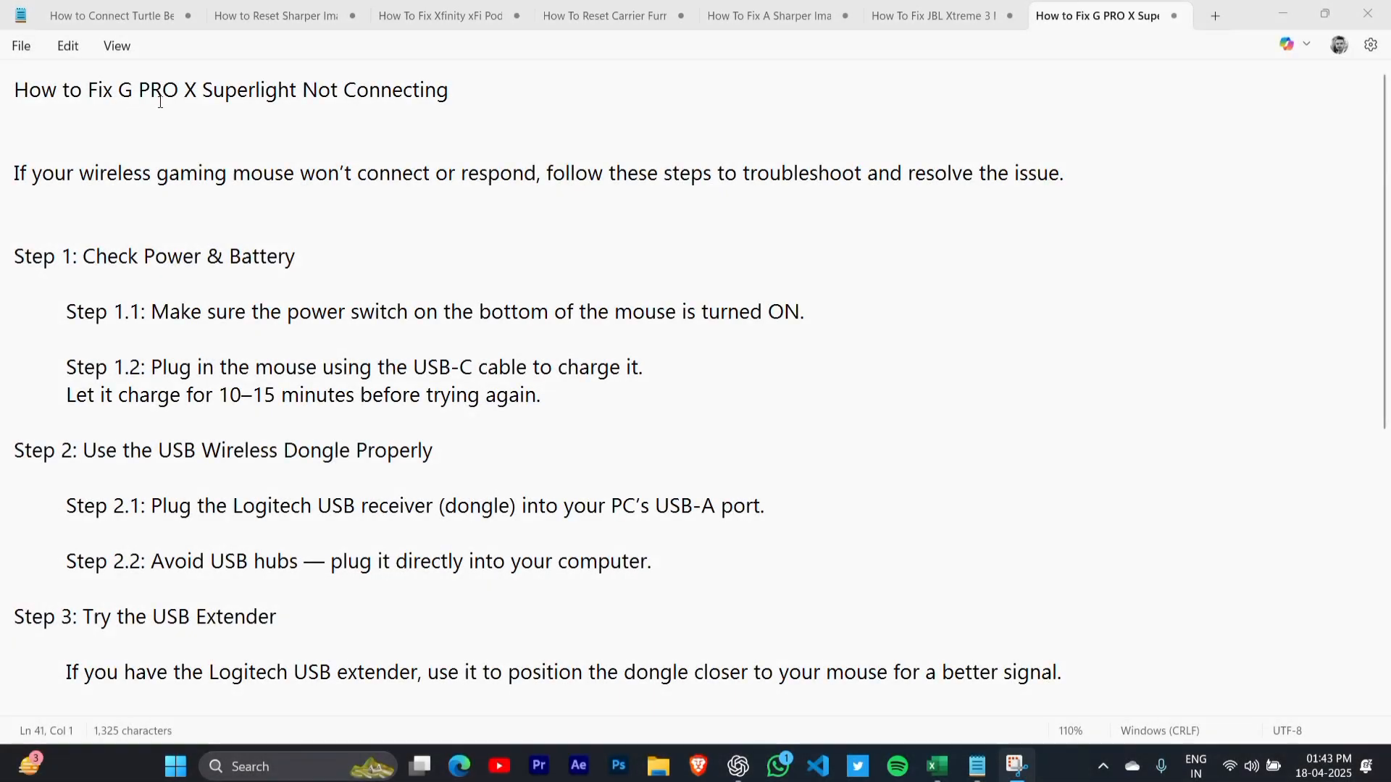
pyautogui.moveTo(346, 127)
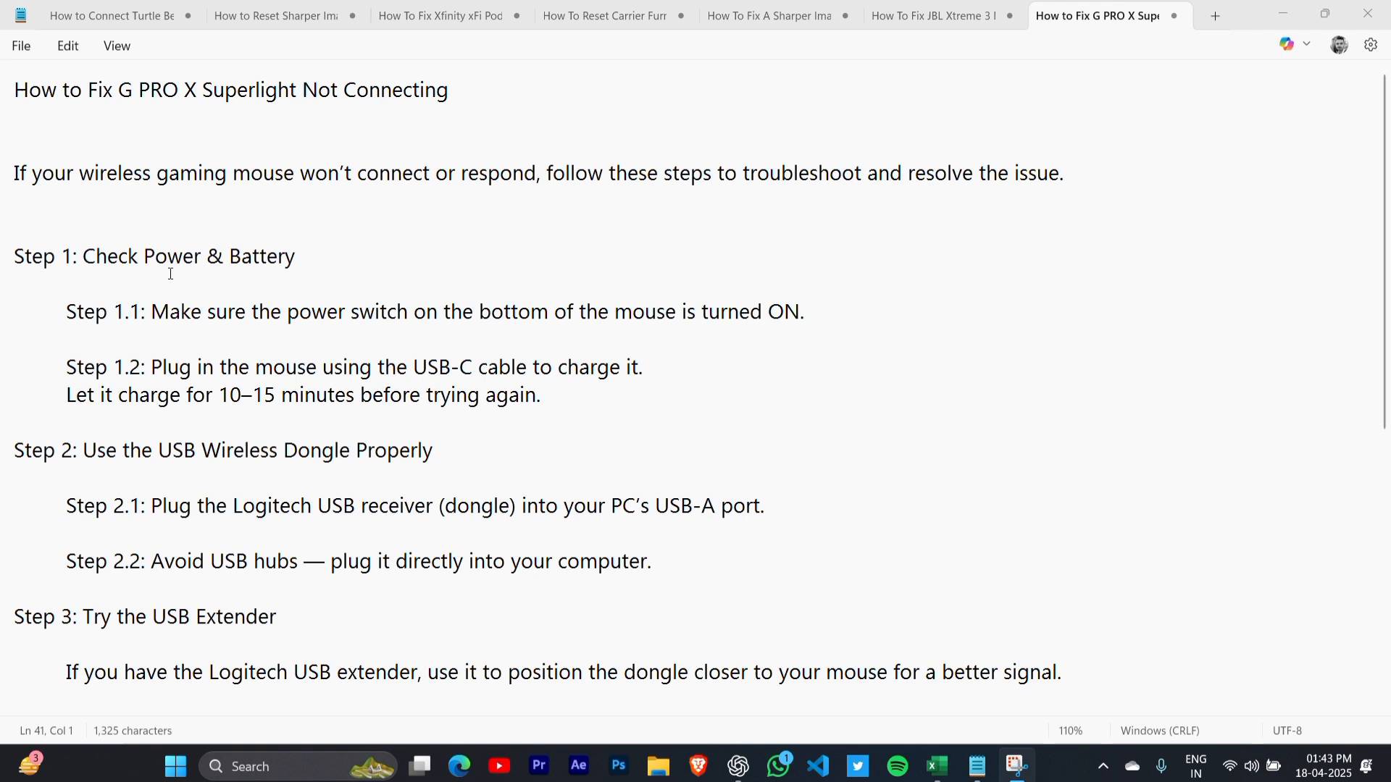
pyautogui.moveTo(135, 311)
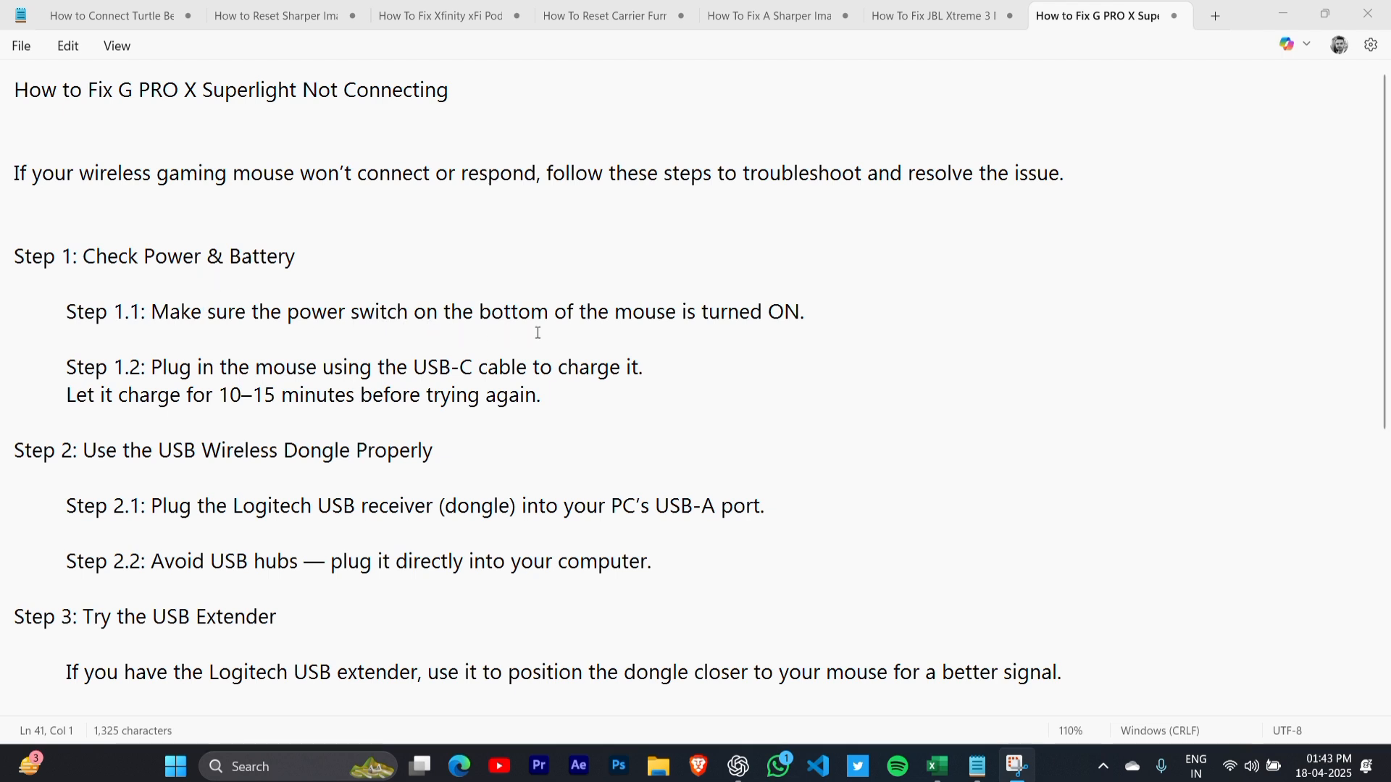
pyautogui.moveTo(97, 349)
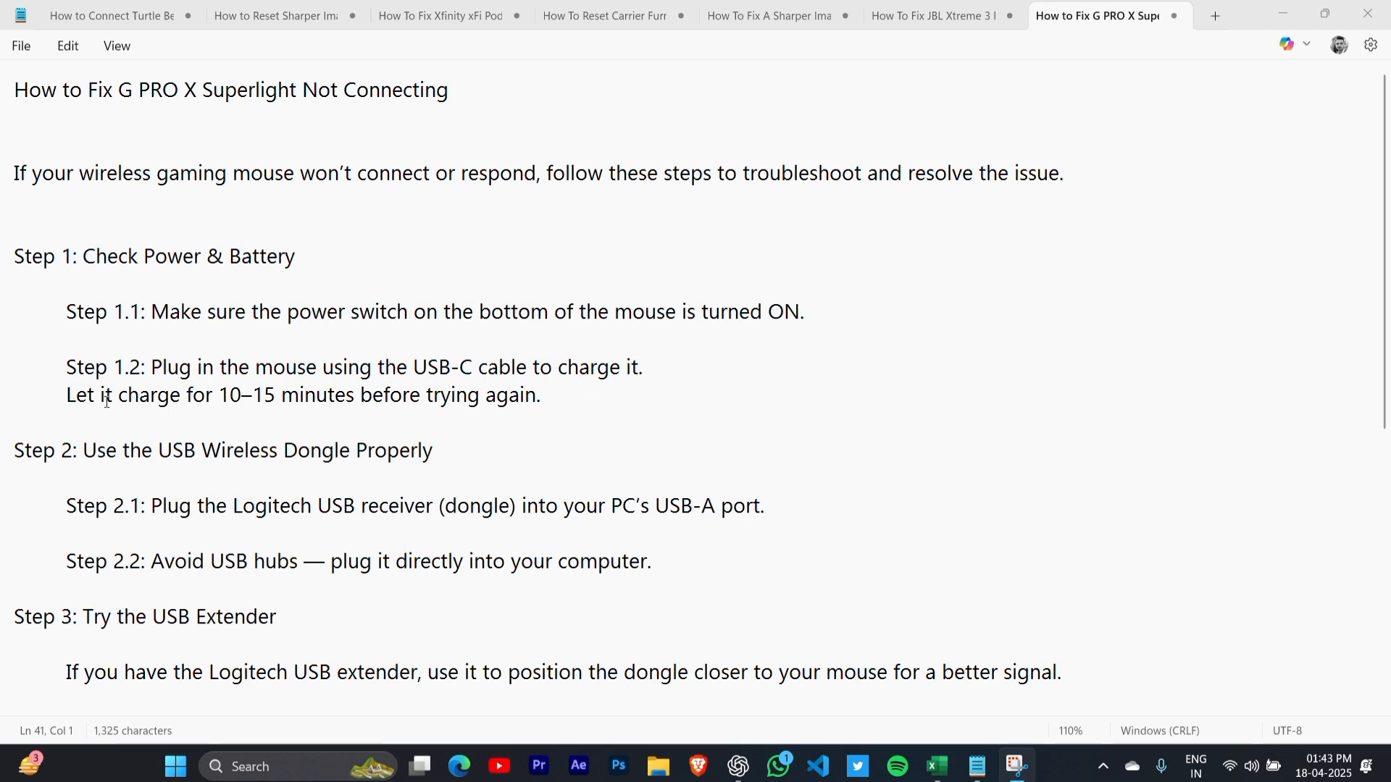
pyautogui.moveTo(552, 413)
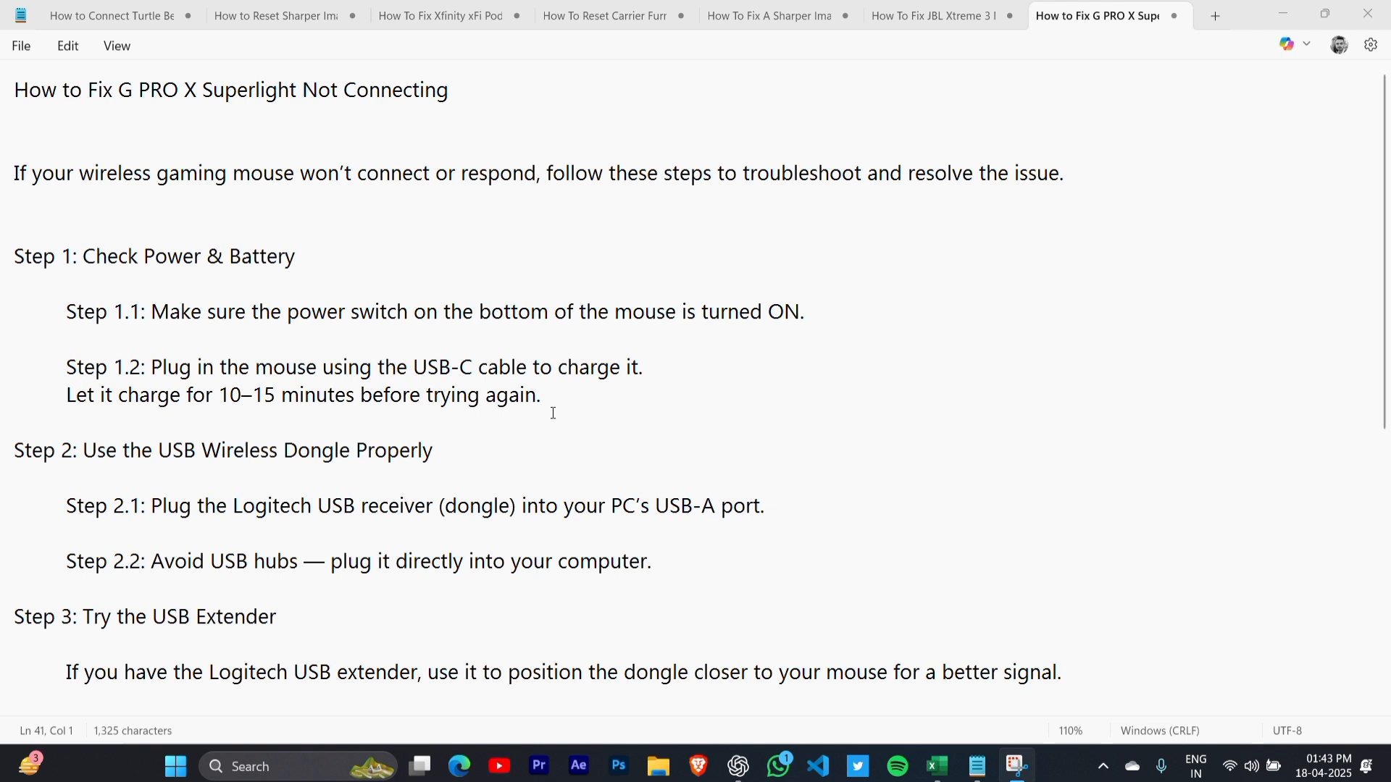
pyautogui.moveTo(277, 477)
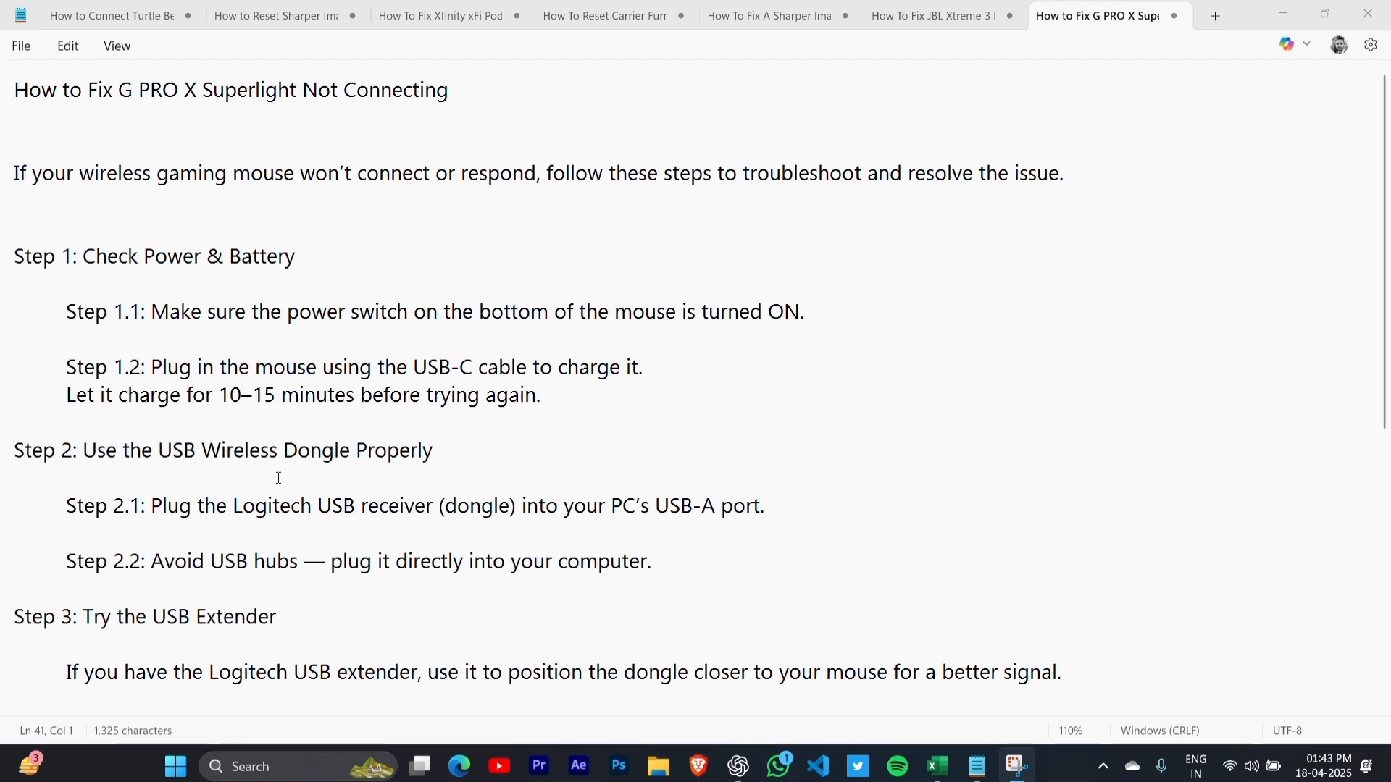
pyautogui.moveTo(58, 500)
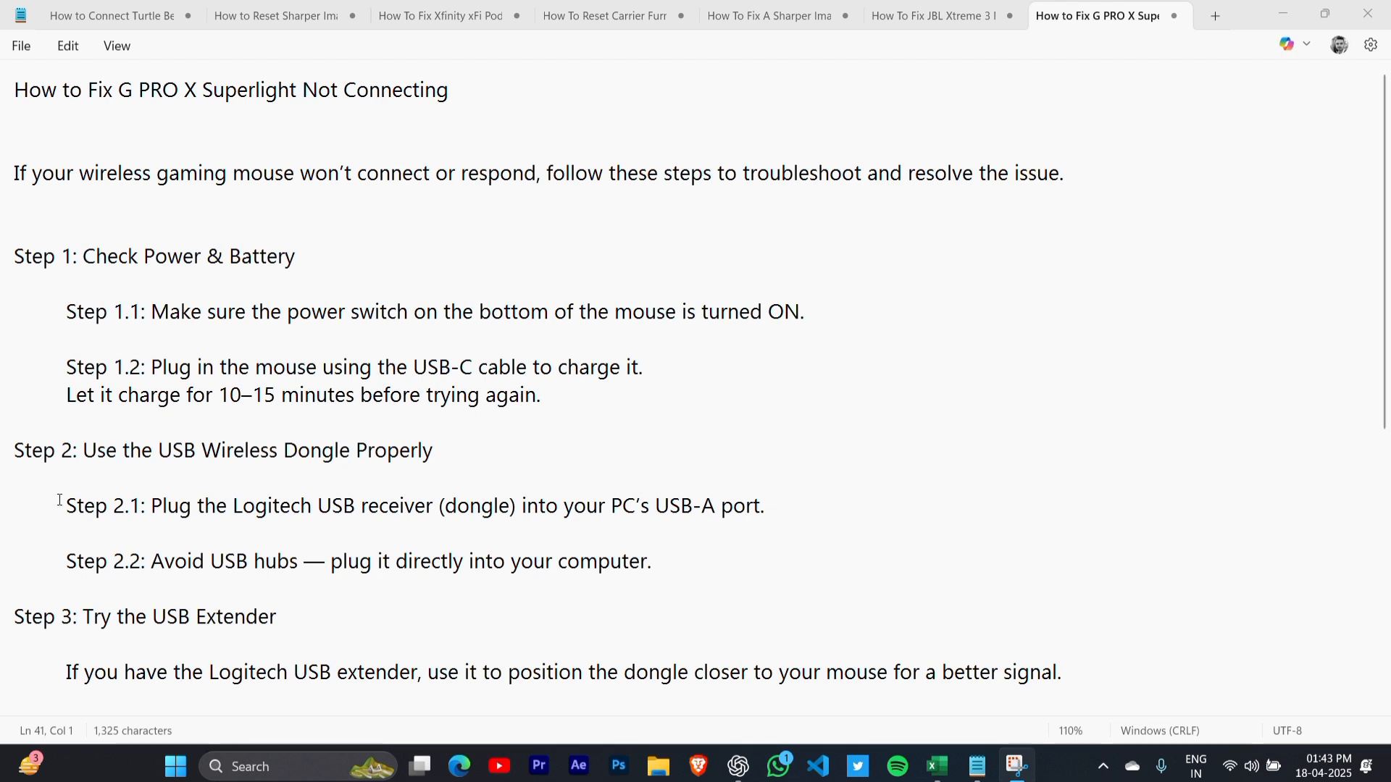
pyautogui.moveTo(463, 520)
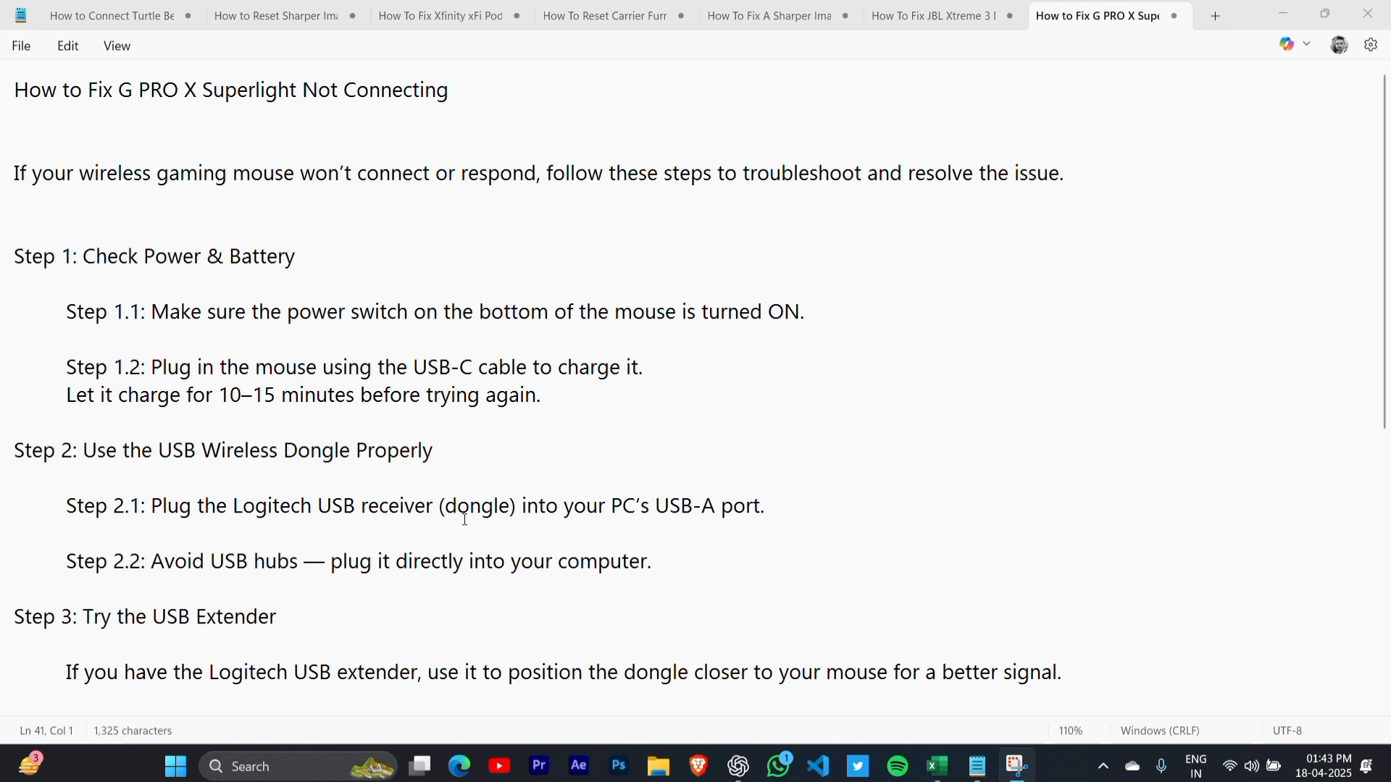
pyautogui.moveTo(243, 539)
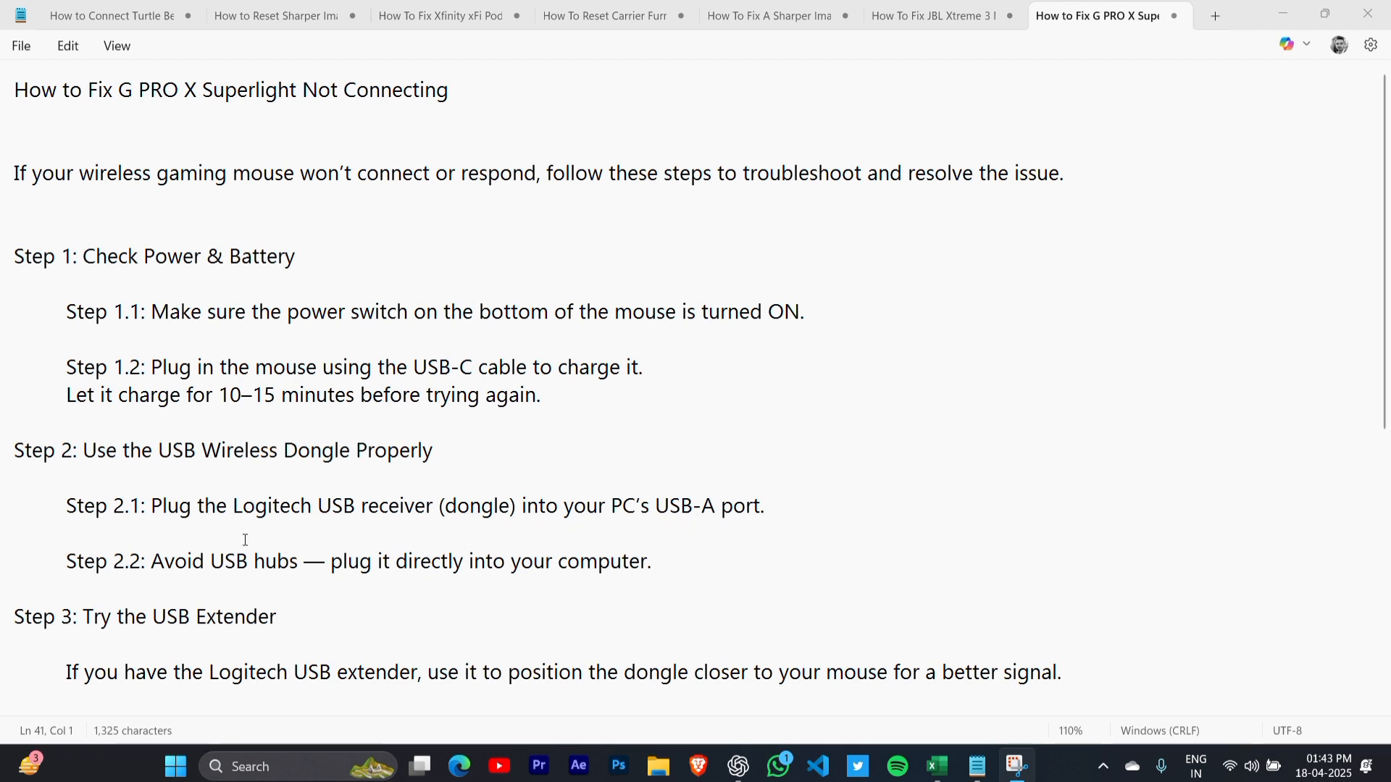
pyautogui.moveTo(426, 581)
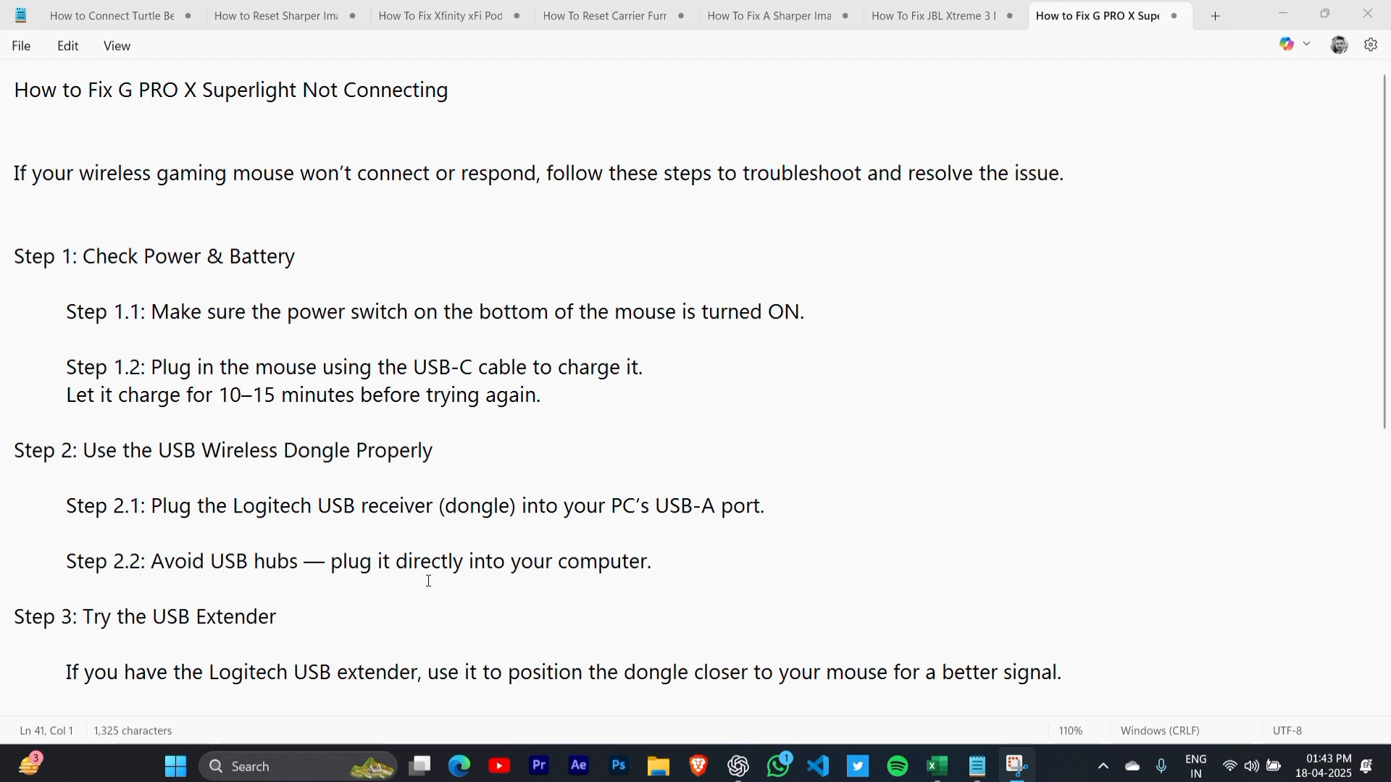
pyautogui.scroll(-3)
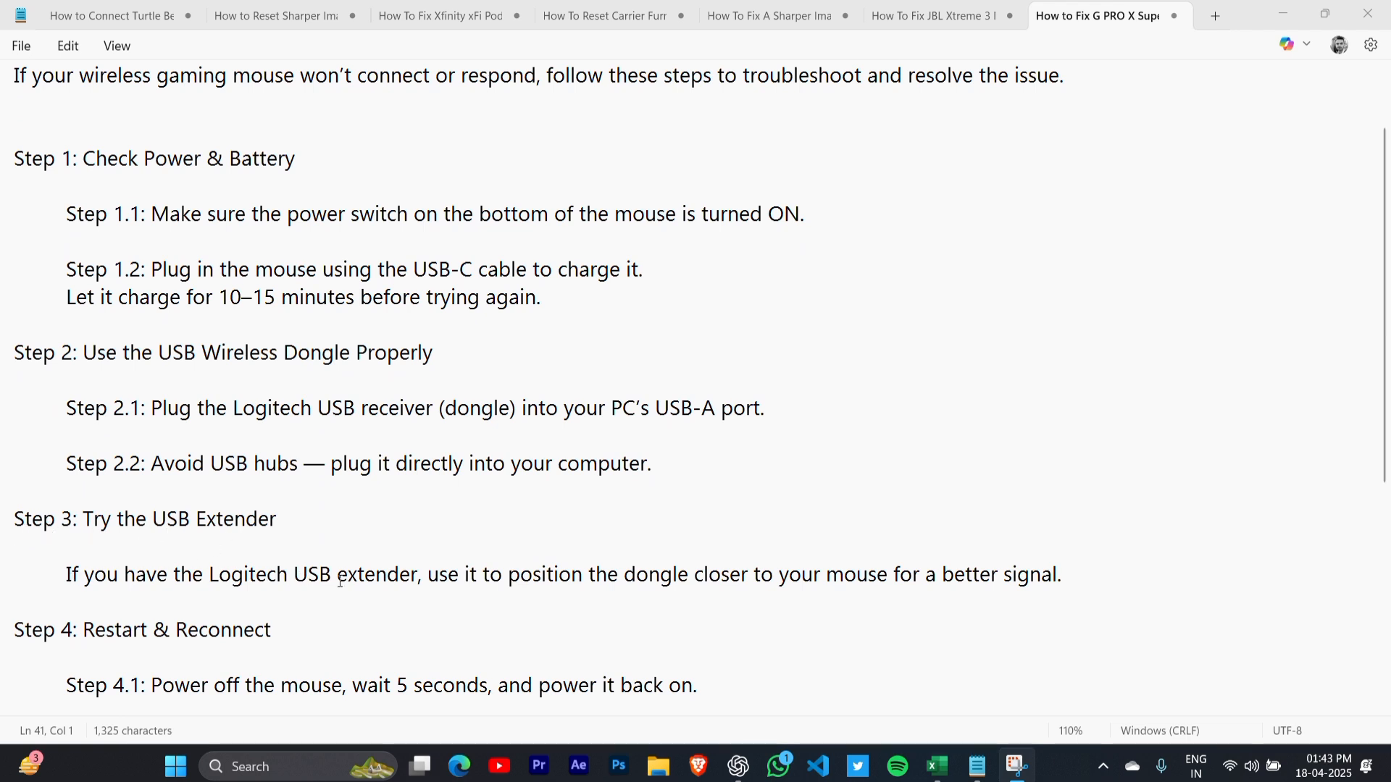
pyautogui.moveTo(745, 586)
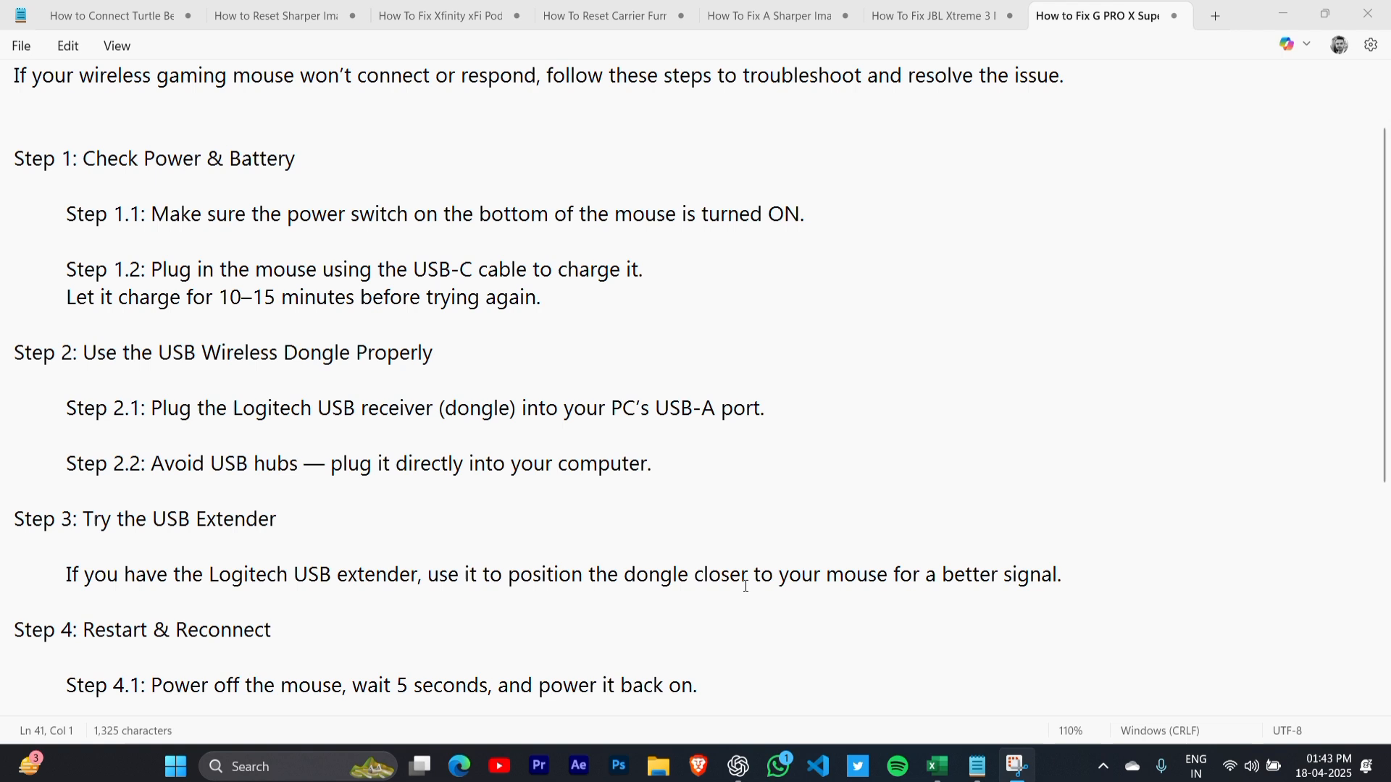
pyautogui.scroll(-3)
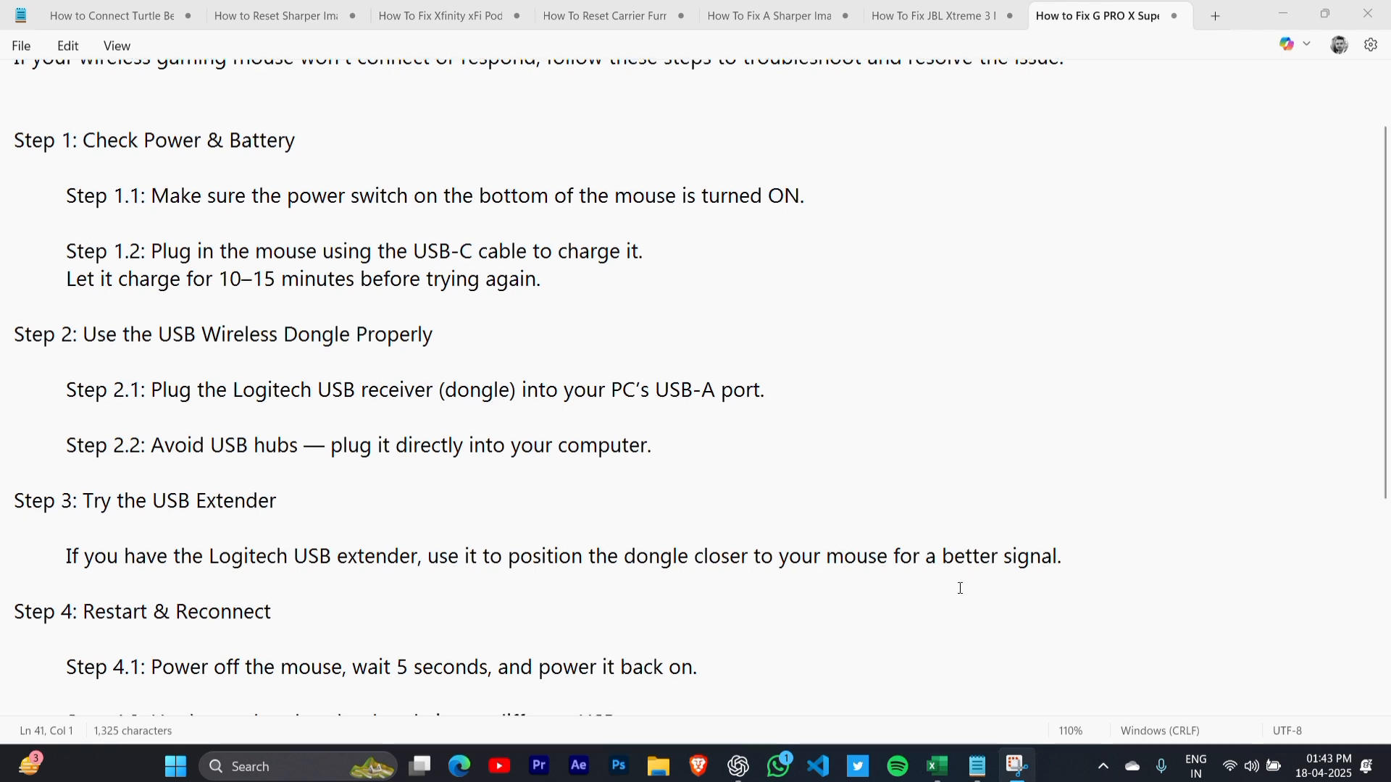
pyautogui.scroll(-3)
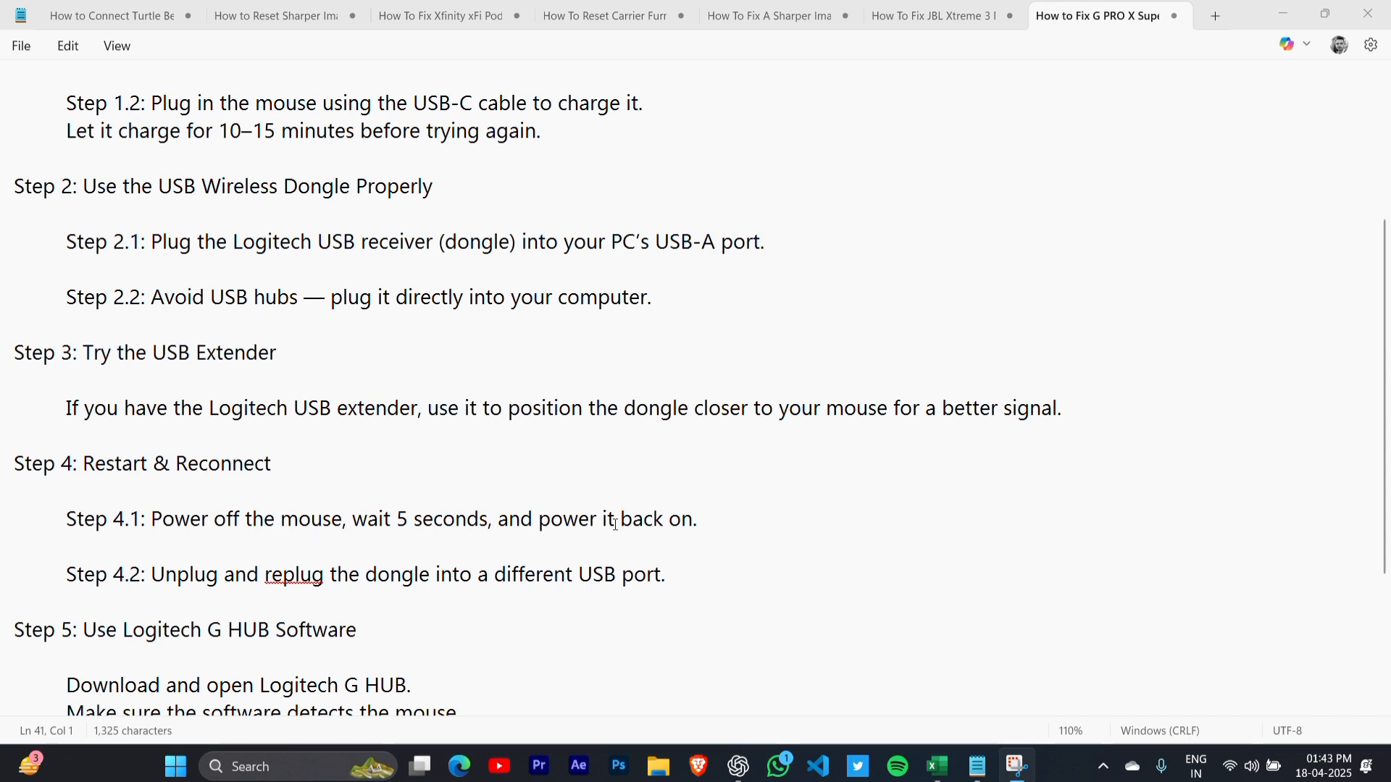
pyautogui.moveTo(213, 587)
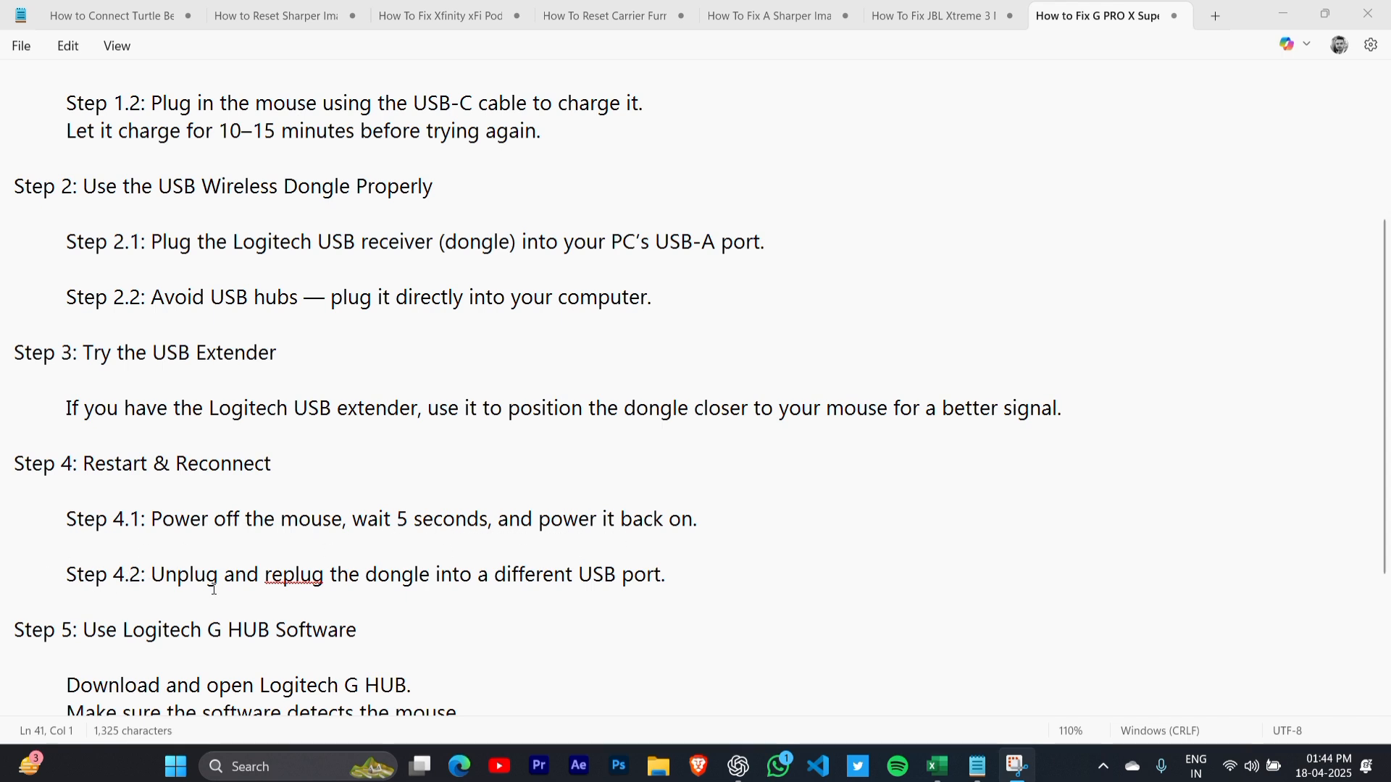
pyautogui.scroll(-3)
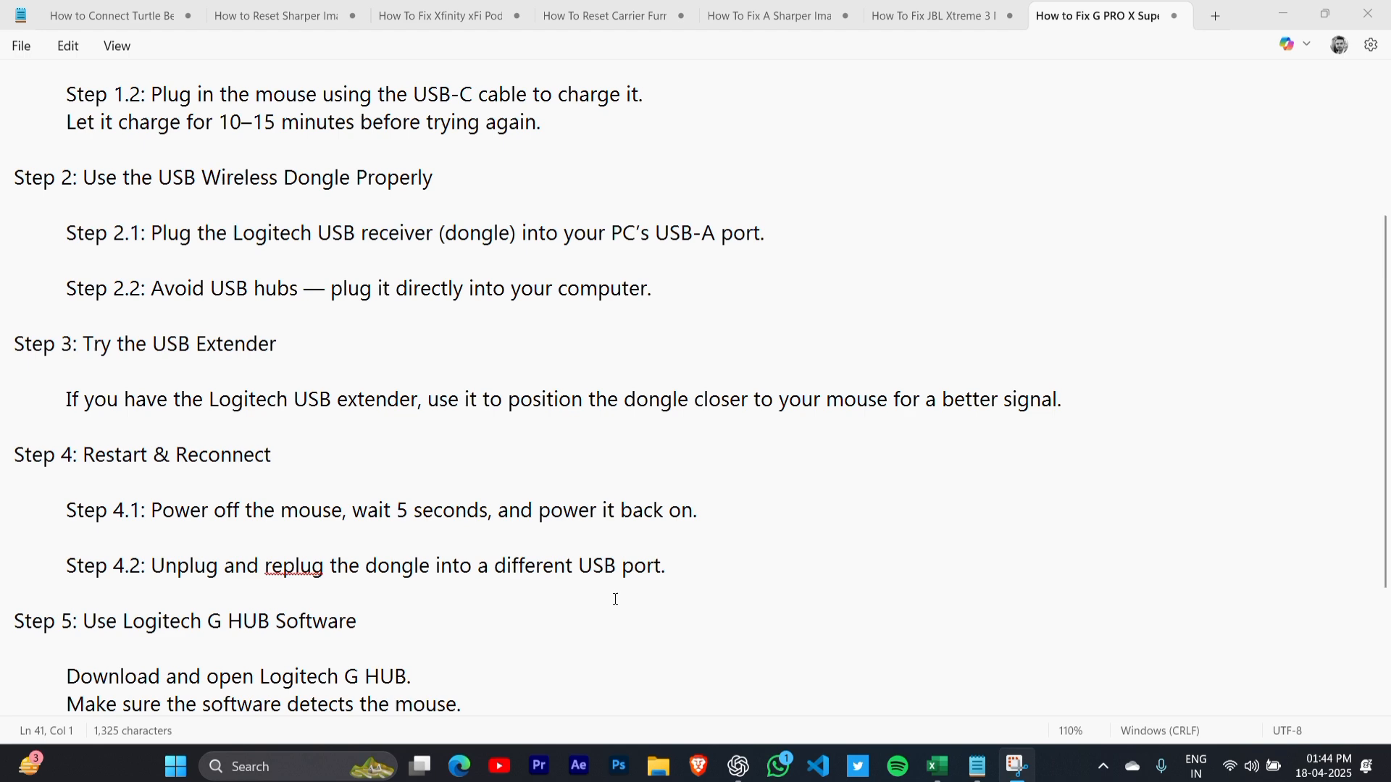
pyautogui.scroll(-3)
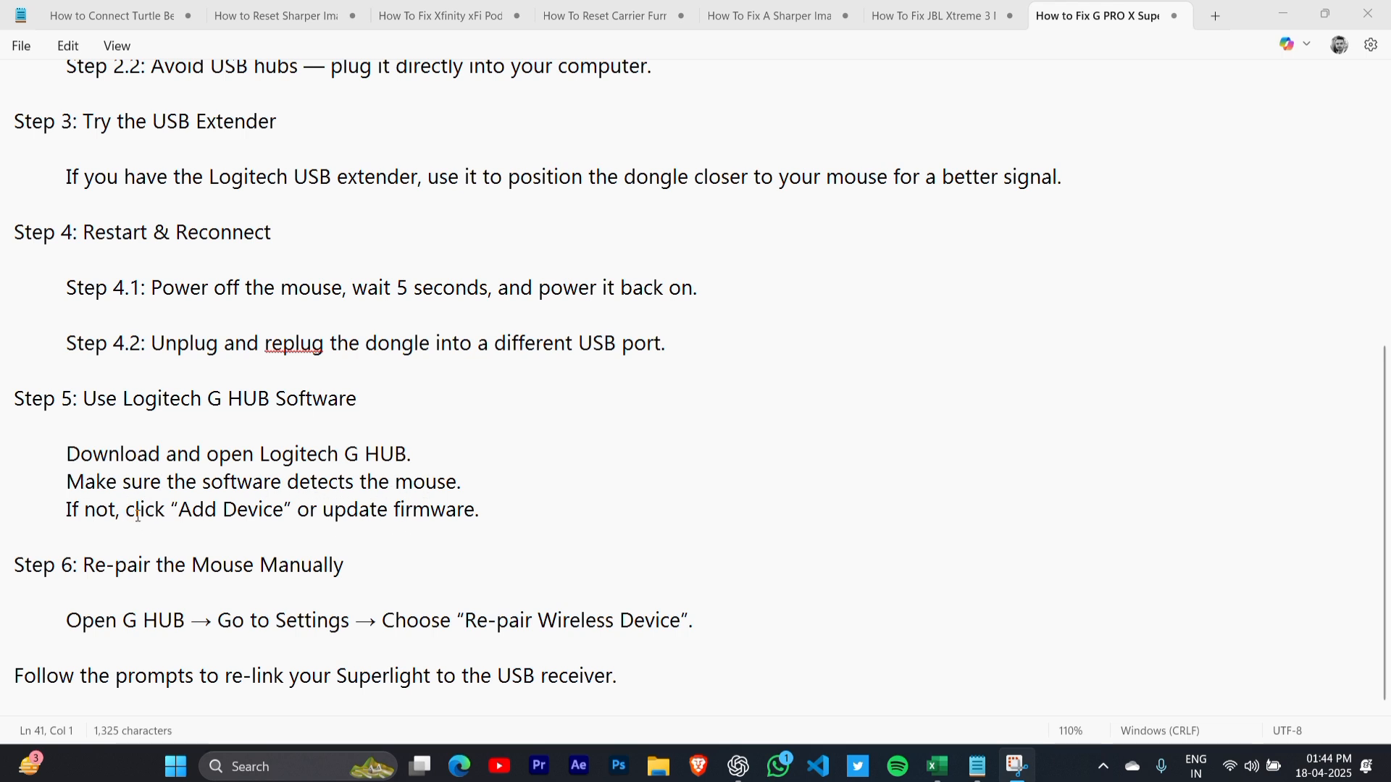
pyautogui.moveTo(435, 536)
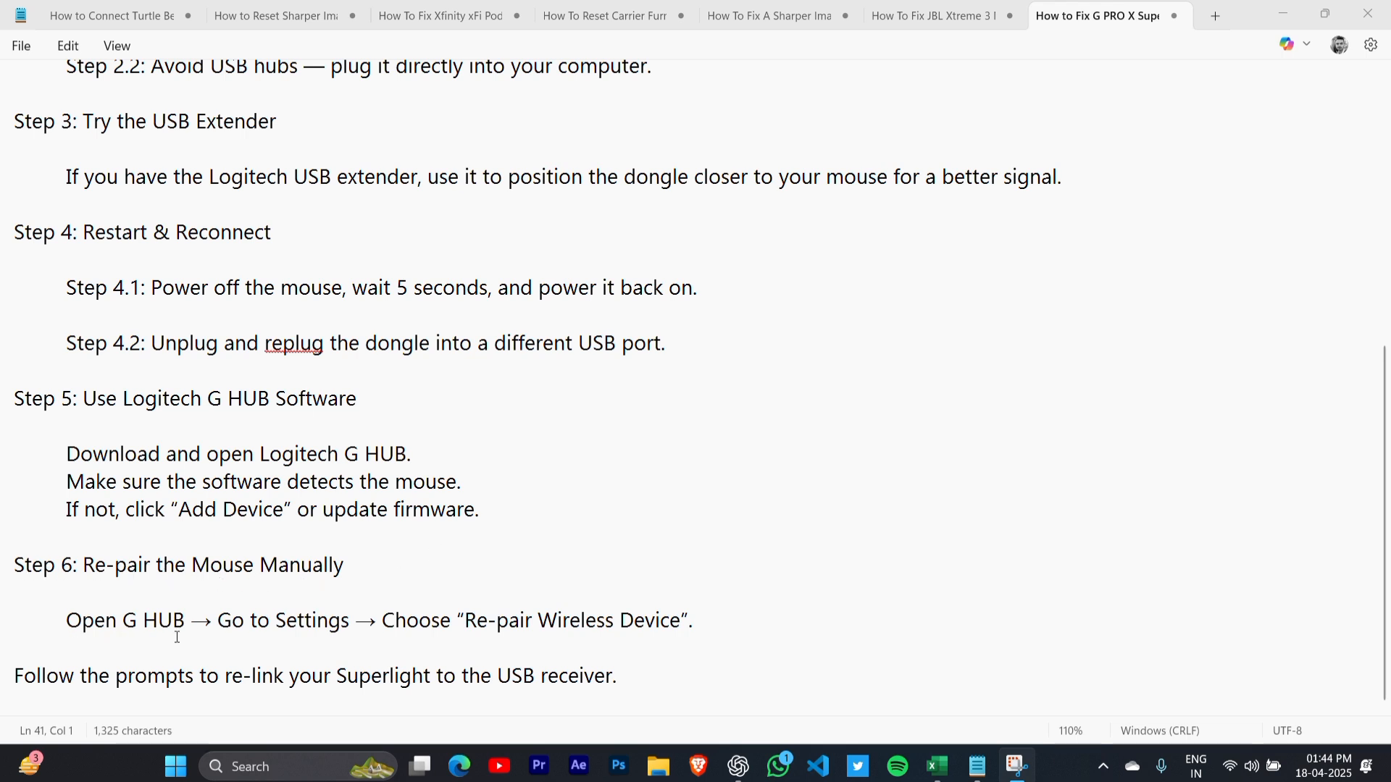
pyautogui.moveTo(552, 648)
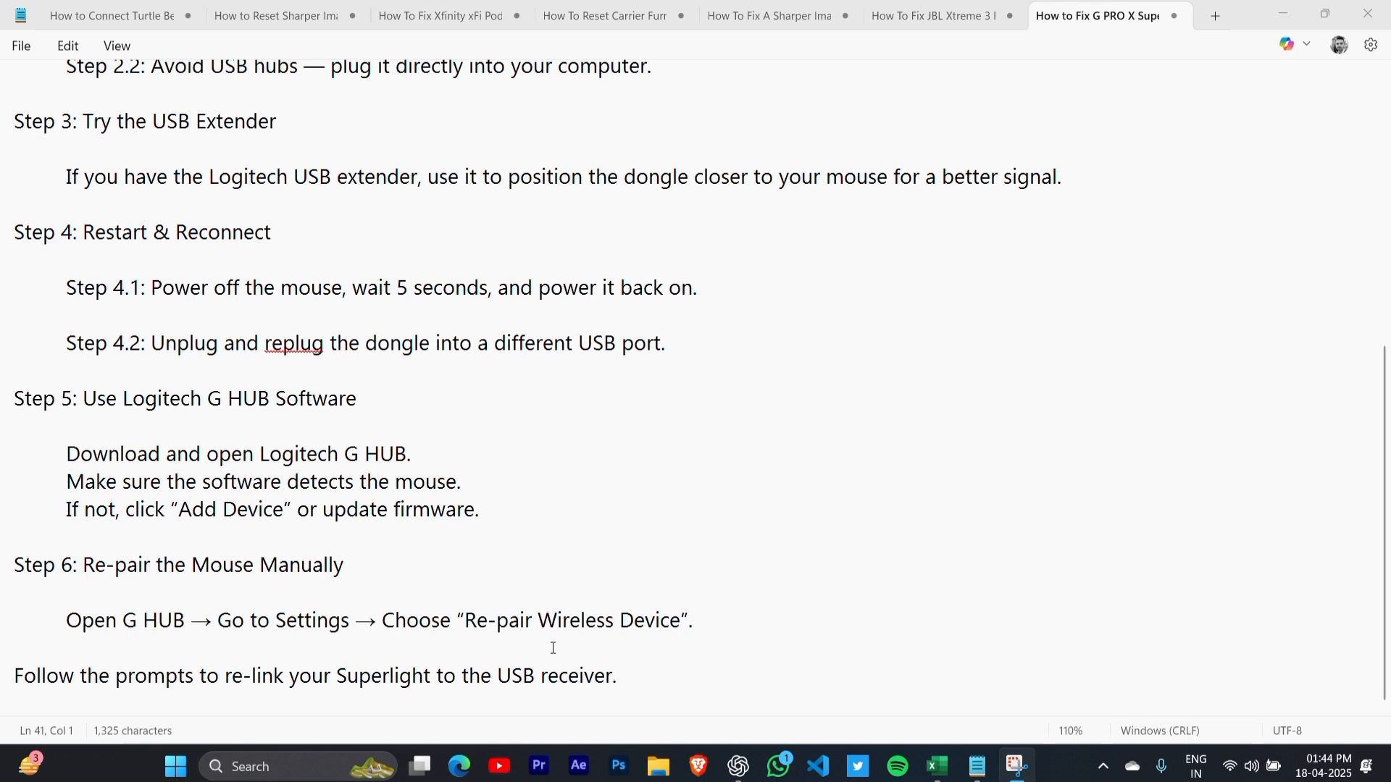
pyautogui.moveTo(262, 678)
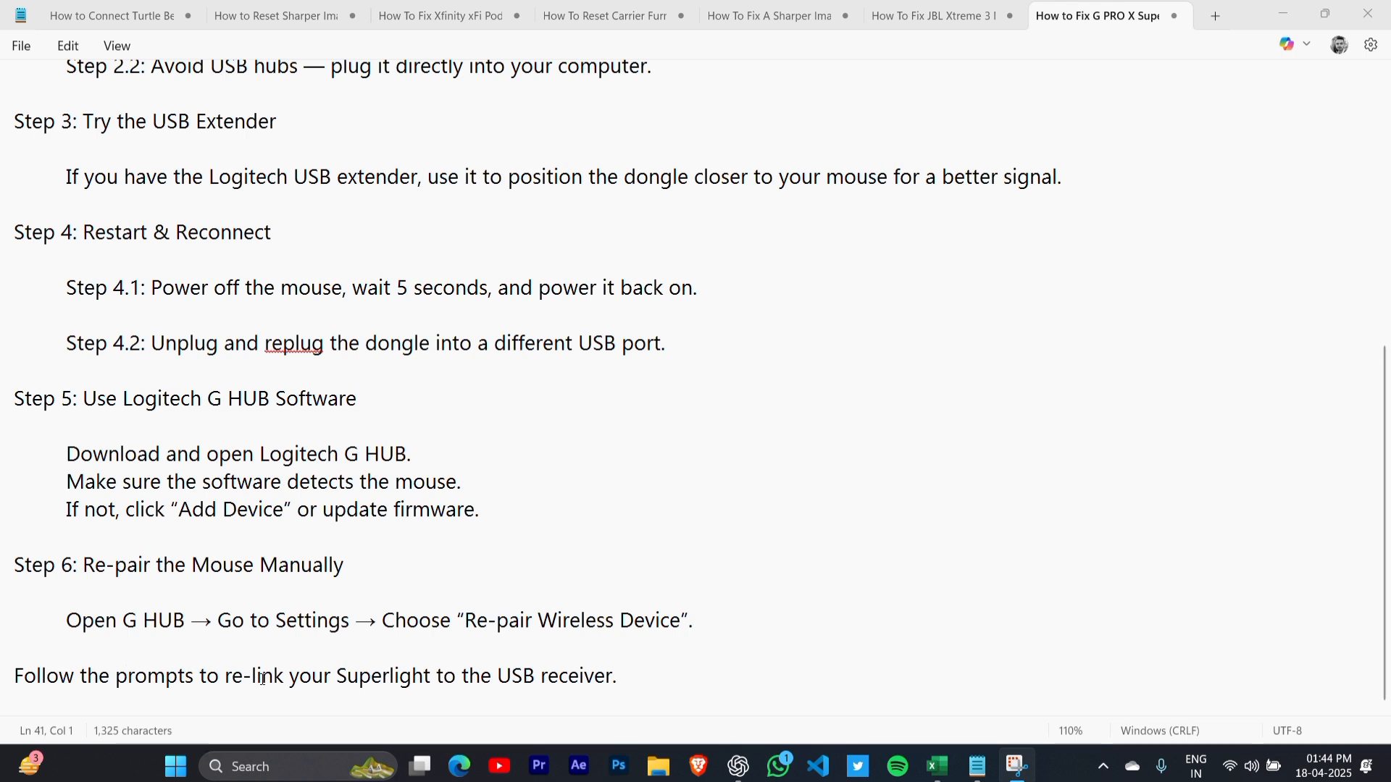
pyautogui.moveTo(845, 578)
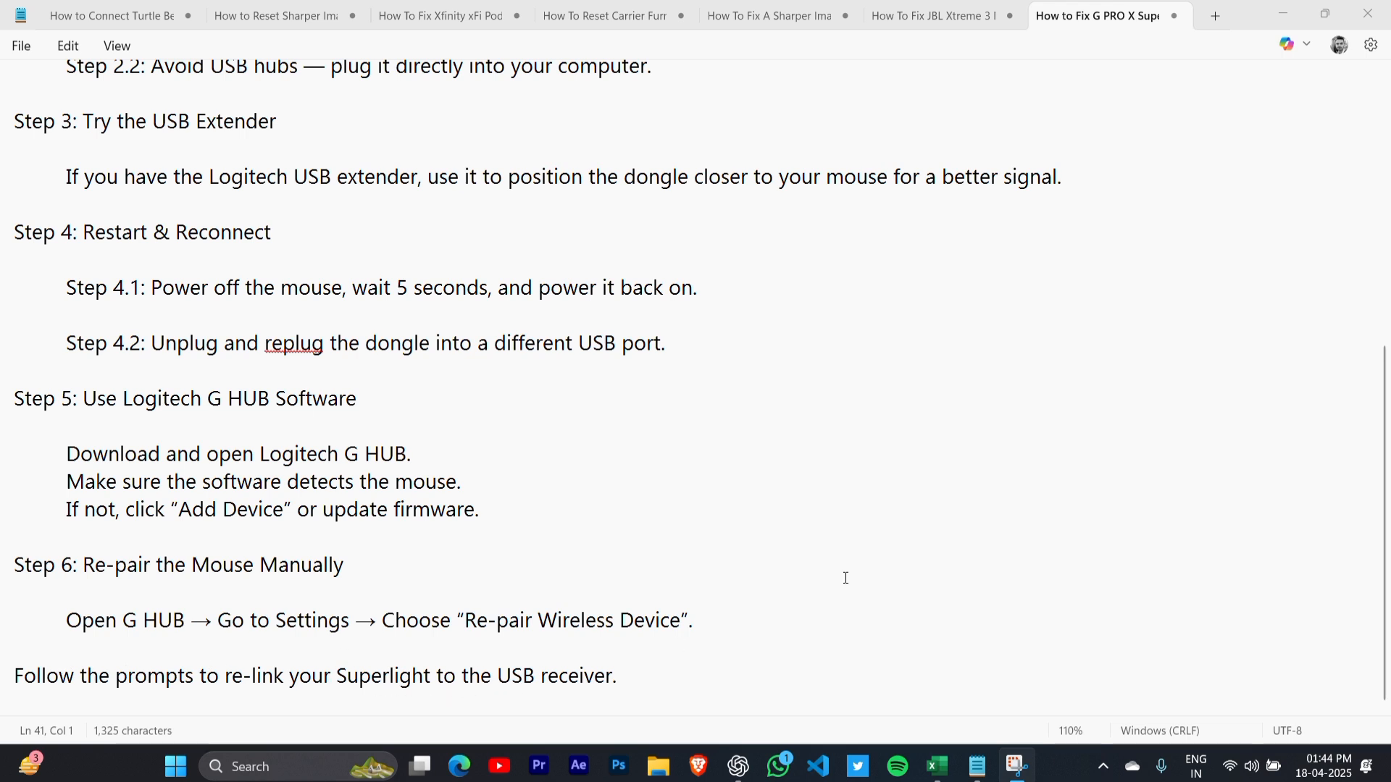